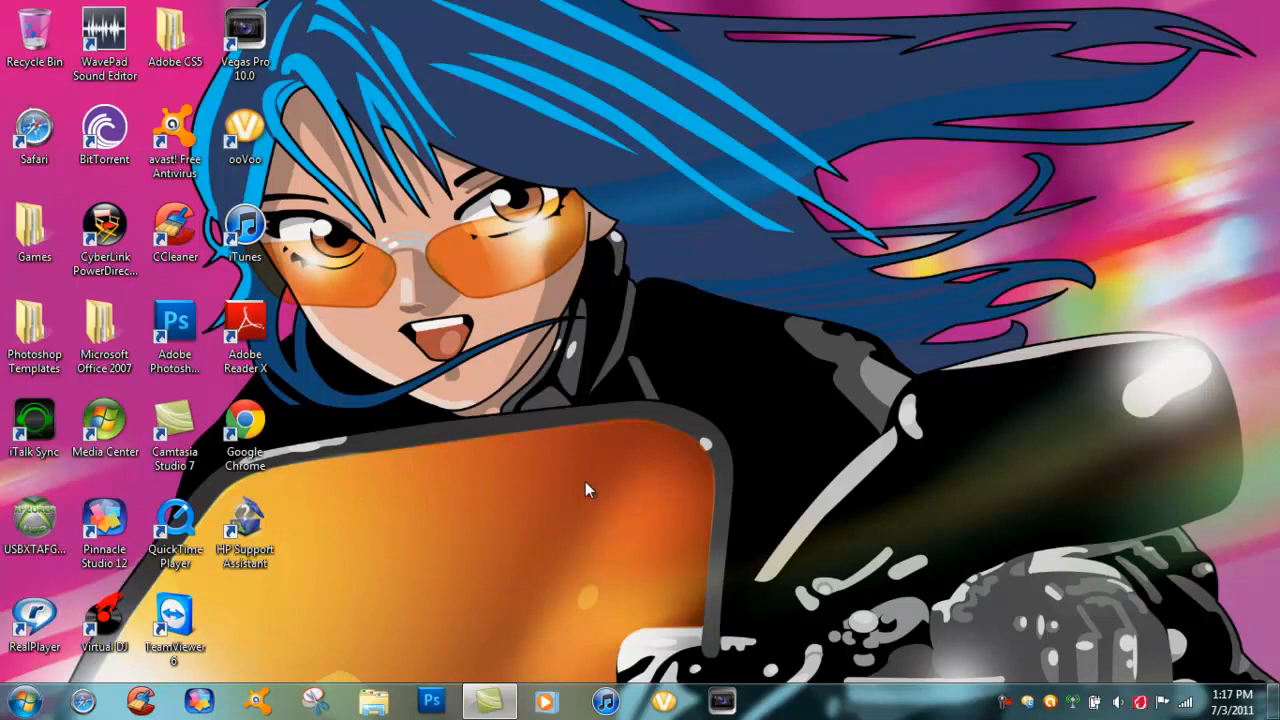
pyautogui.moveTo(980, 10)
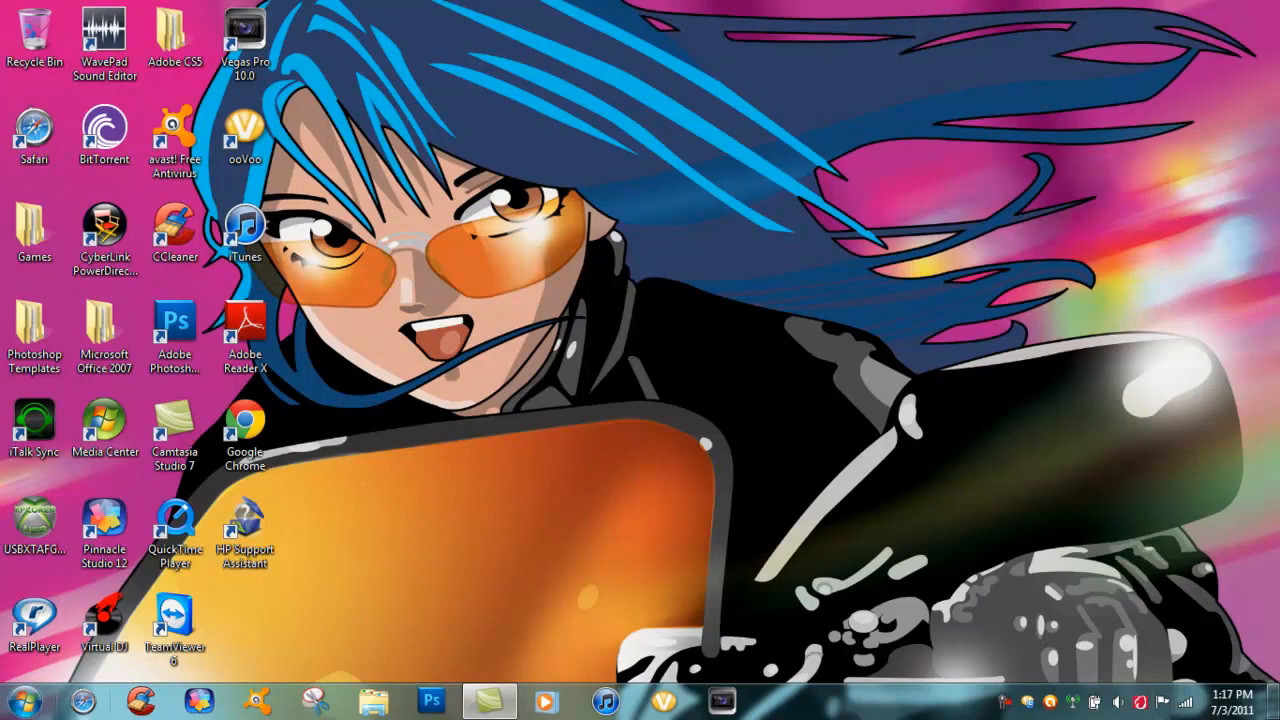
pyautogui.moveTo(636, 502)
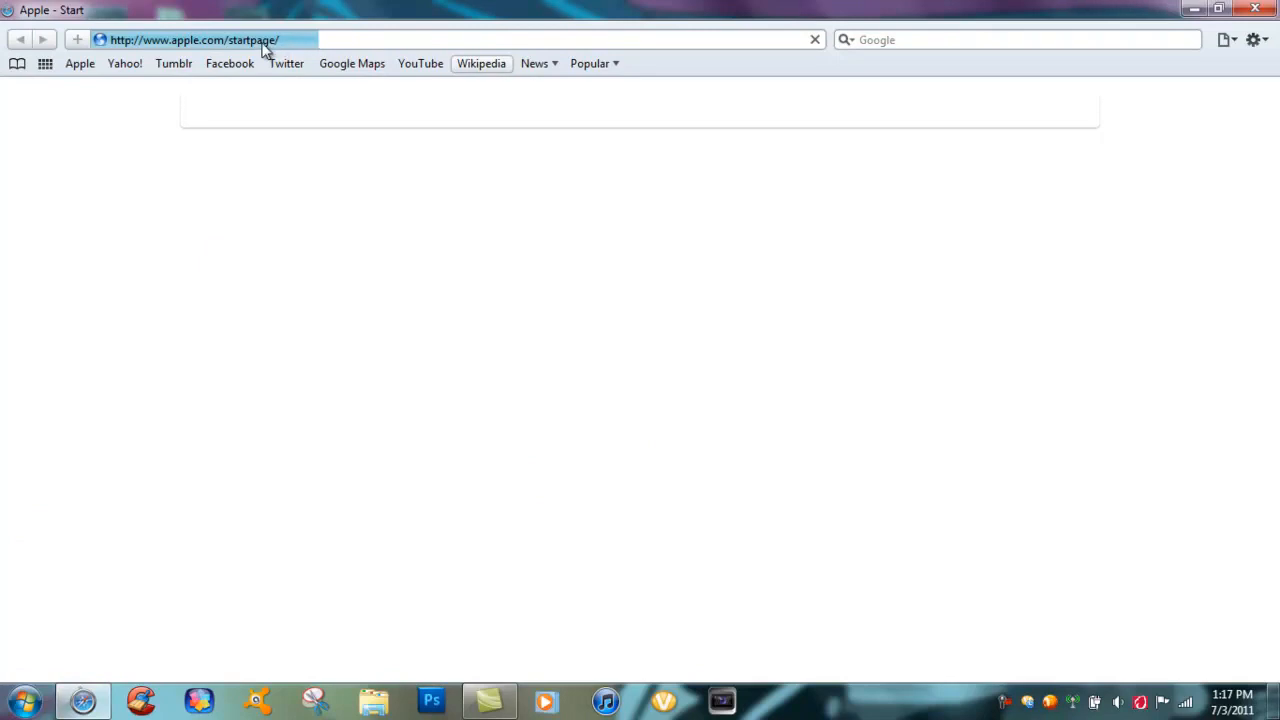
pyautogui.moveTo(456, 72)
pyautogui.write('p')
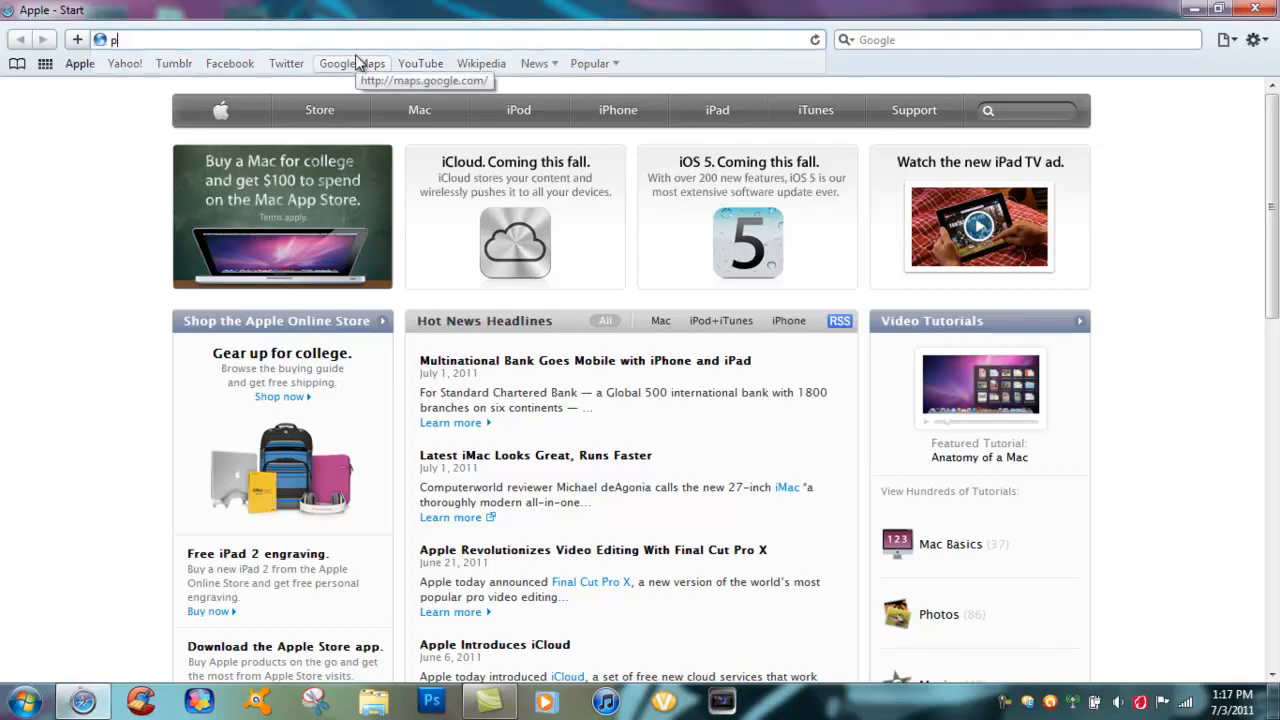
# - Go to pixlr.com and follow the Pixlr-o-matic link in the top navigation
pyautogui.write('ixlr.com/')
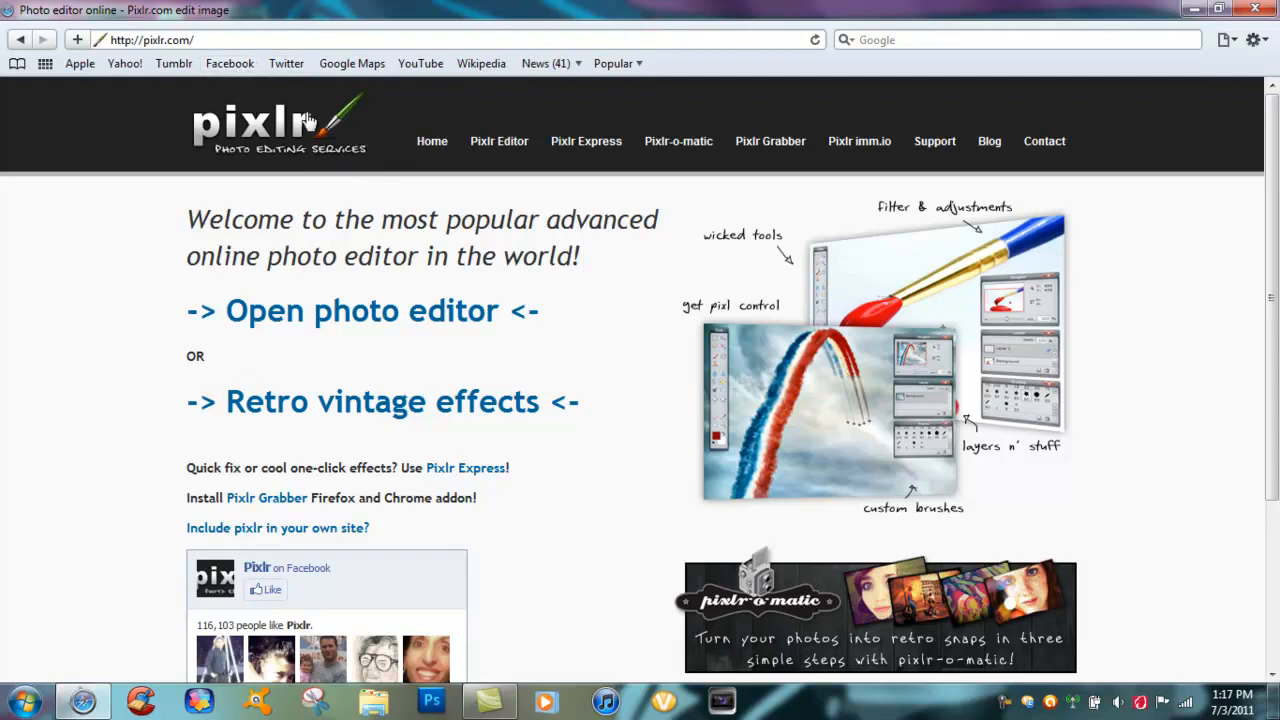
pyautogui.moveTo(678, 140)
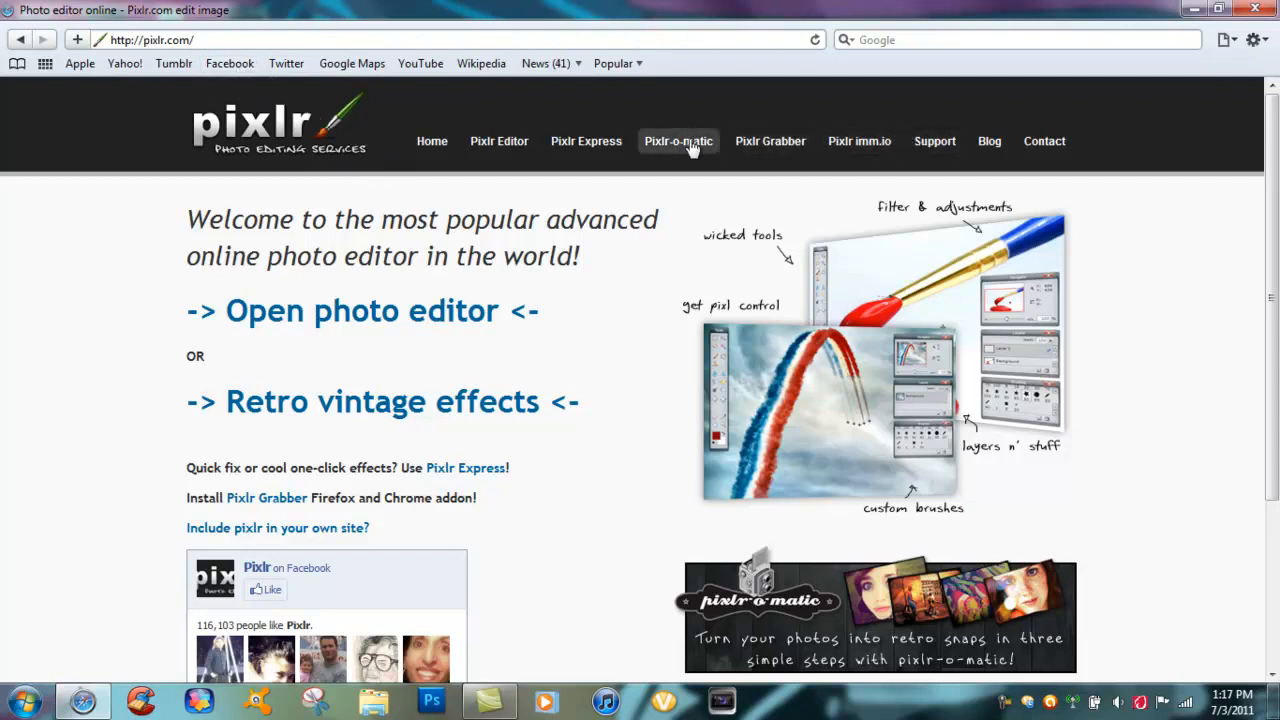
pyautogui.moveTo(700, 192)
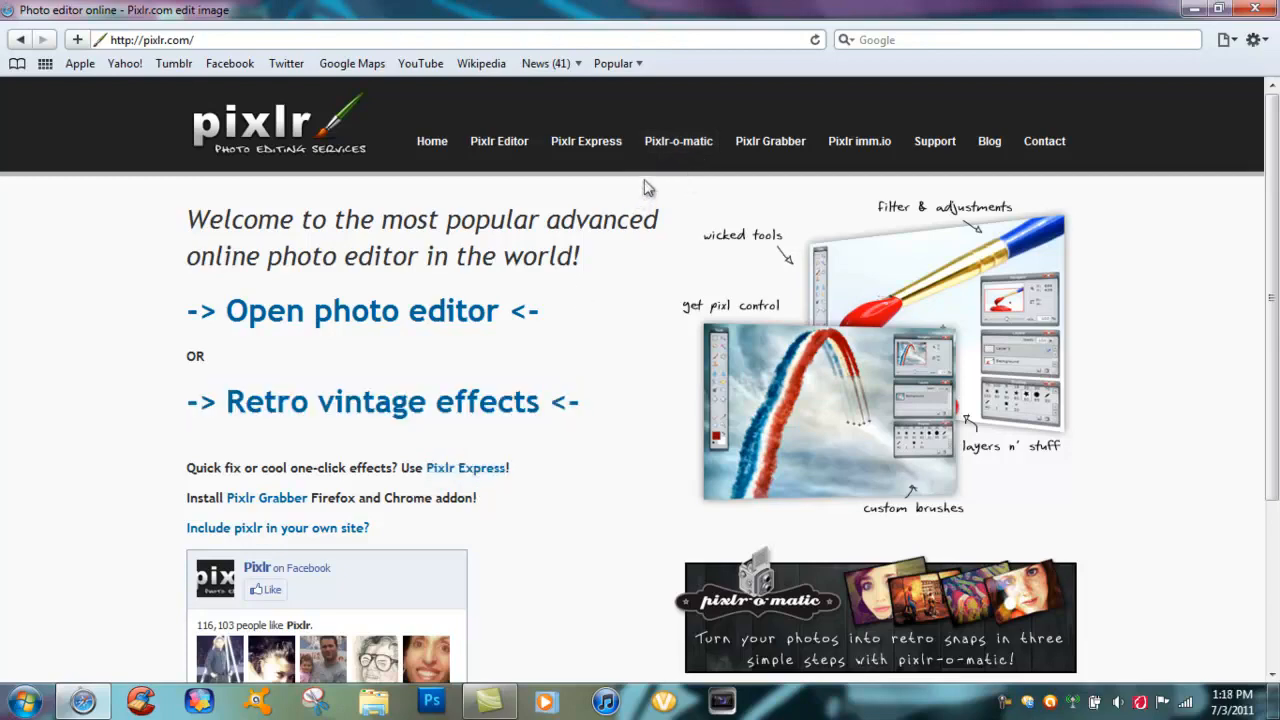
pyautogui.click(678, 140)
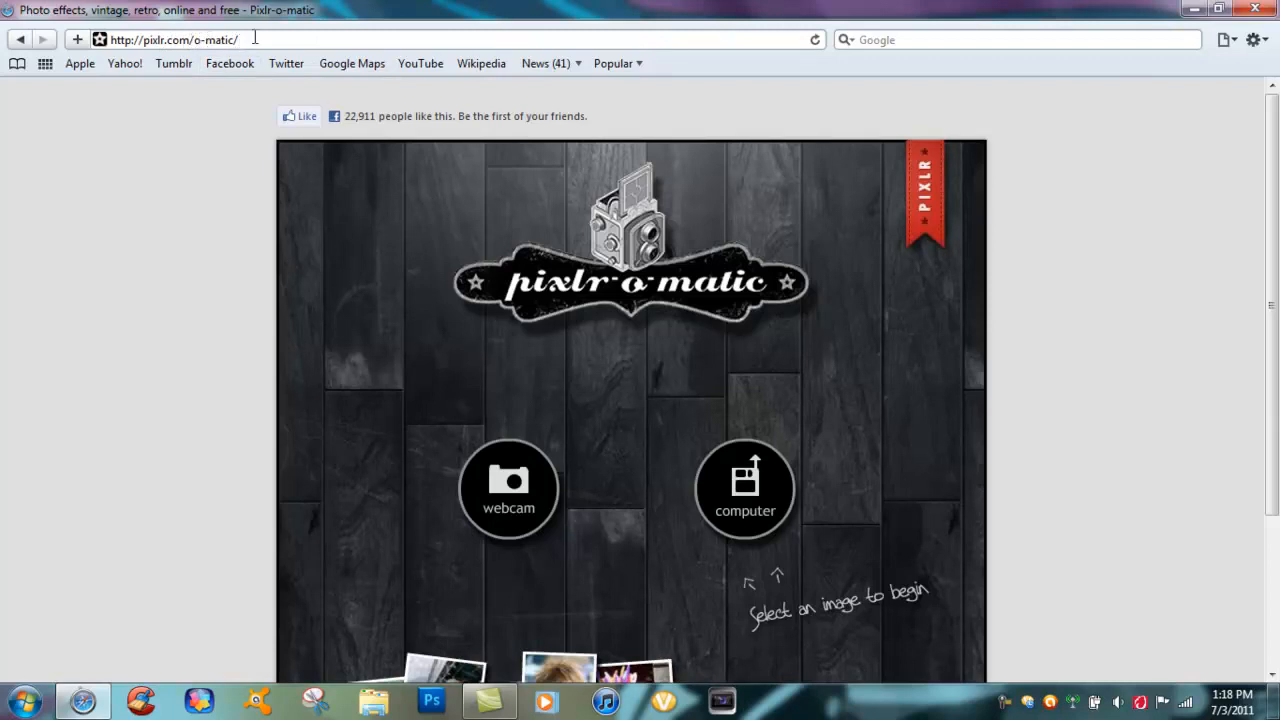
# - Upload a photo from the computer, browsing through Pictures and Avatars into the OF folder
pyautogui.scroll(-3)
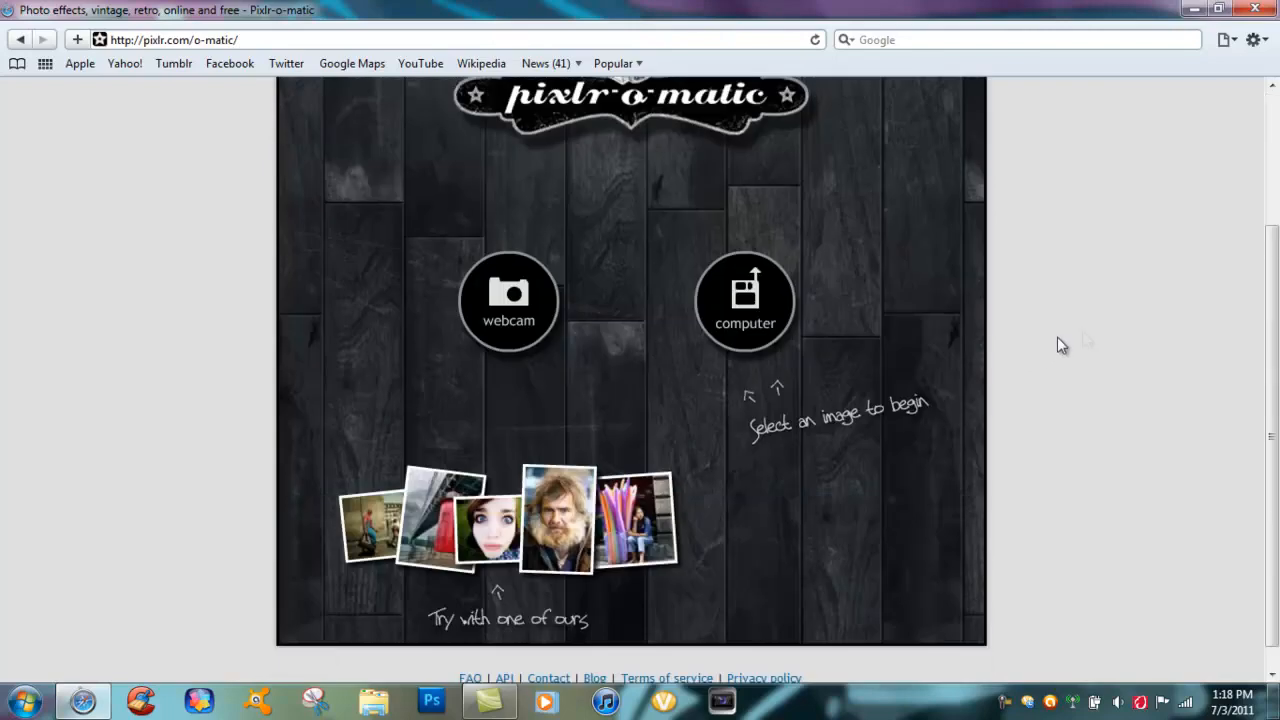
pyautogui.moveTo(744, 300)
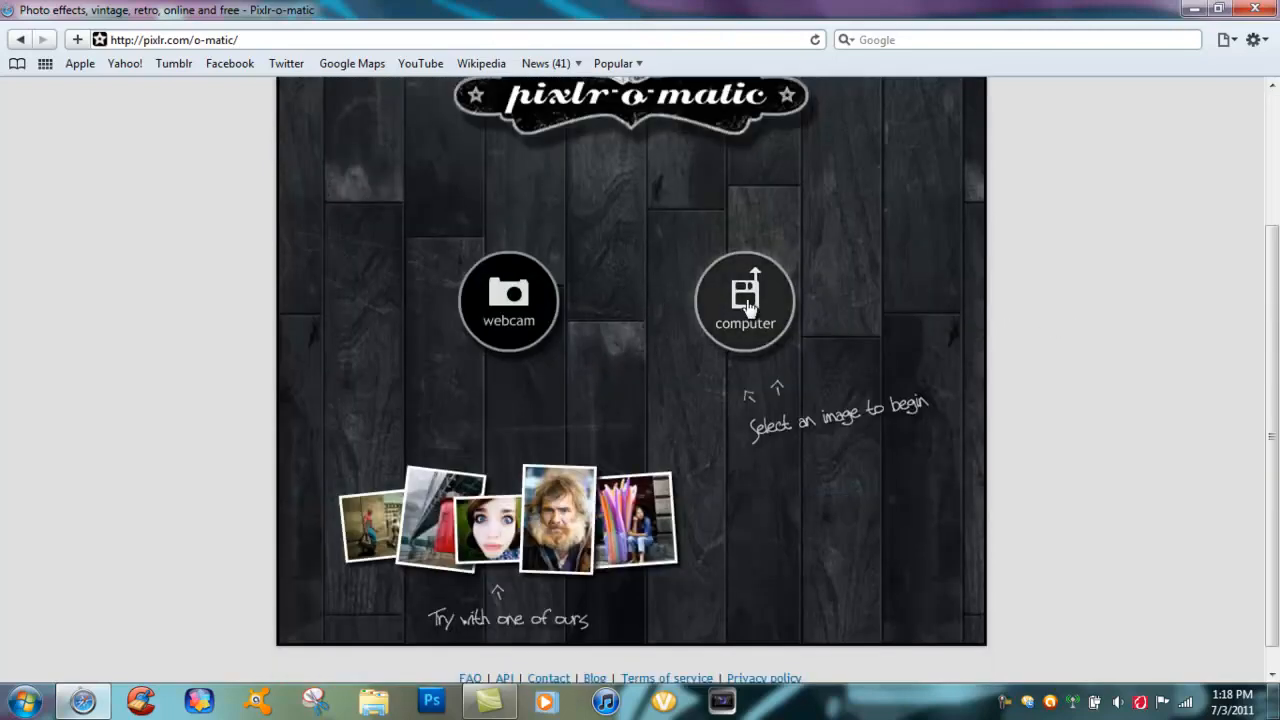
pyautogui.click(744, 300)
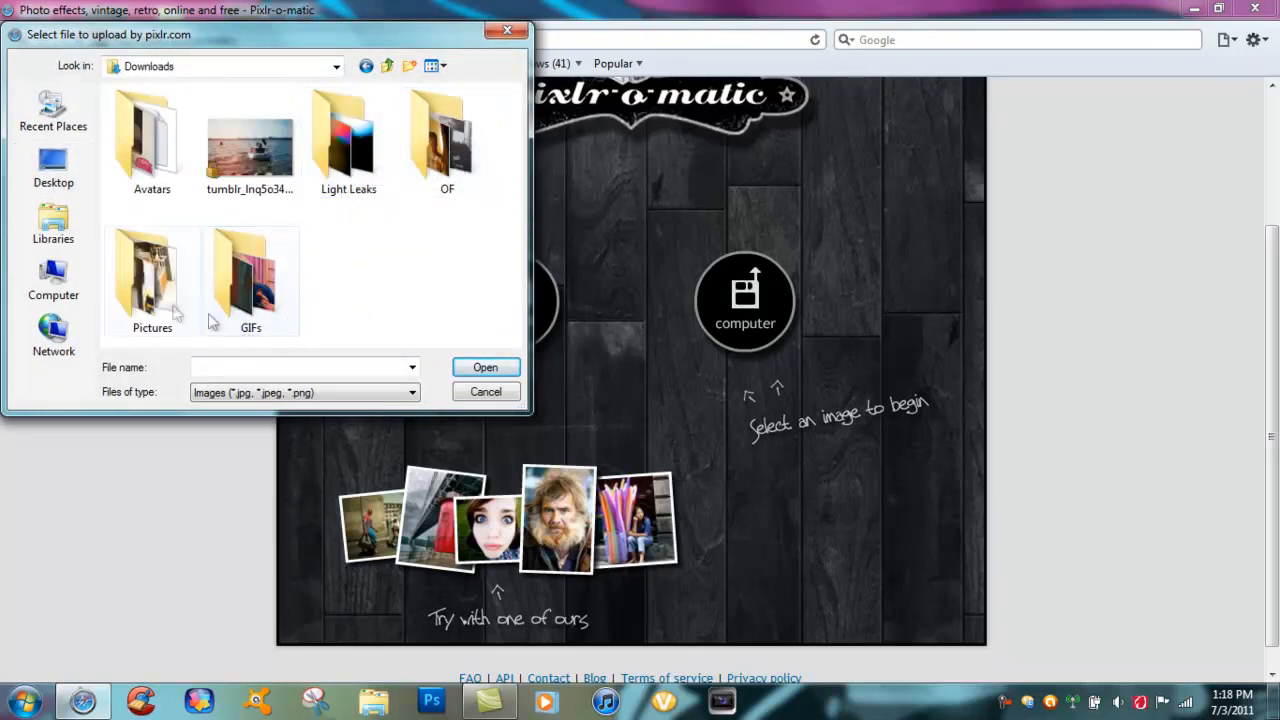
pyautogui.doubleClick(152, 270)
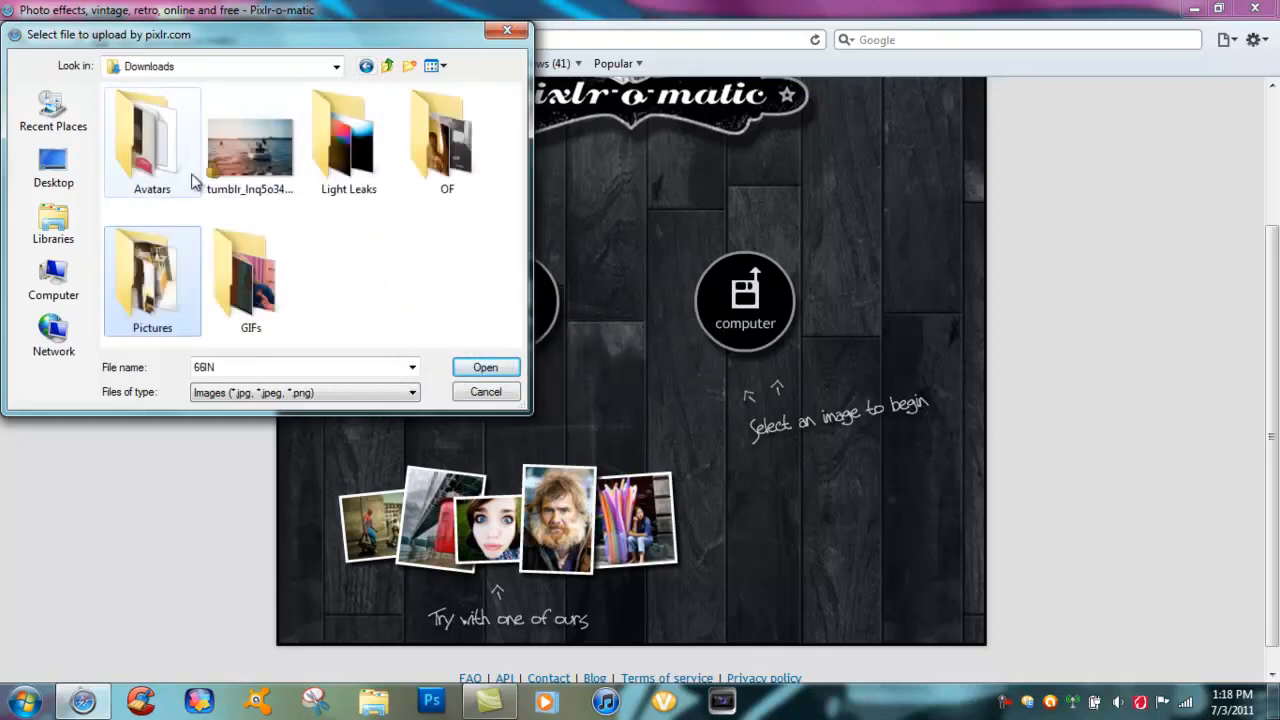
pyautogui.moveTo(200, 168)
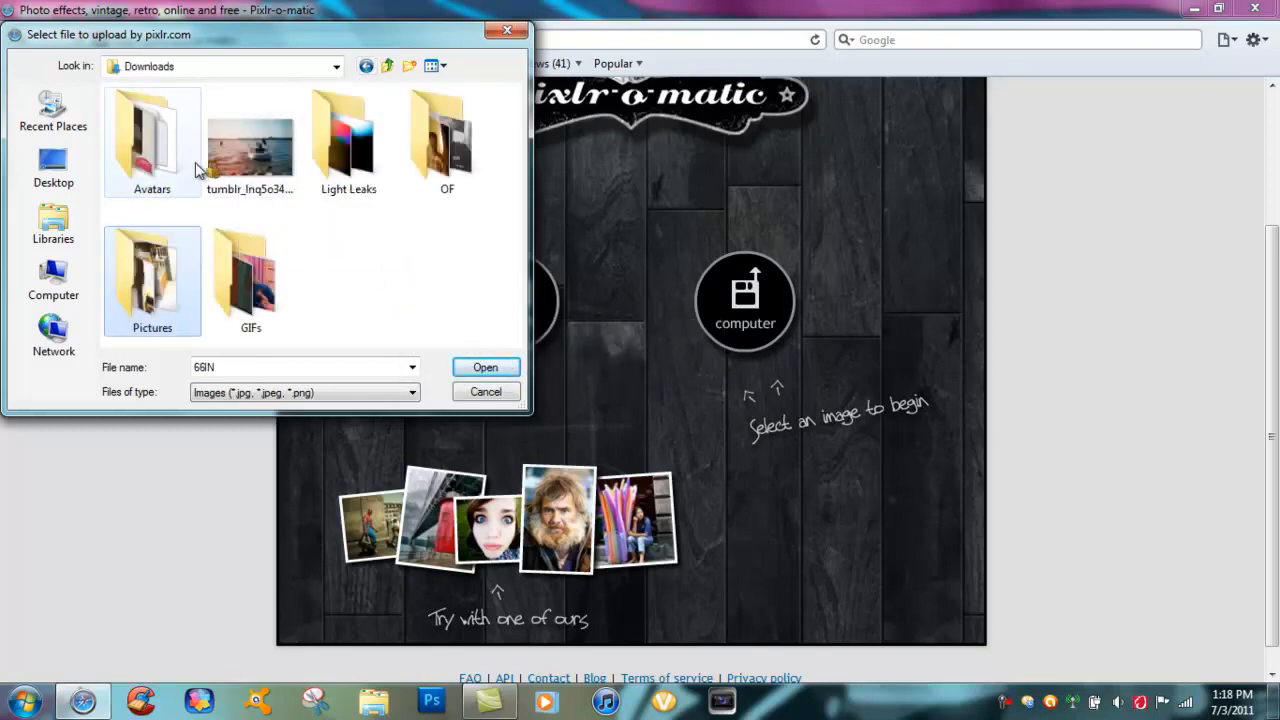
pyautogui.click(448, 140)
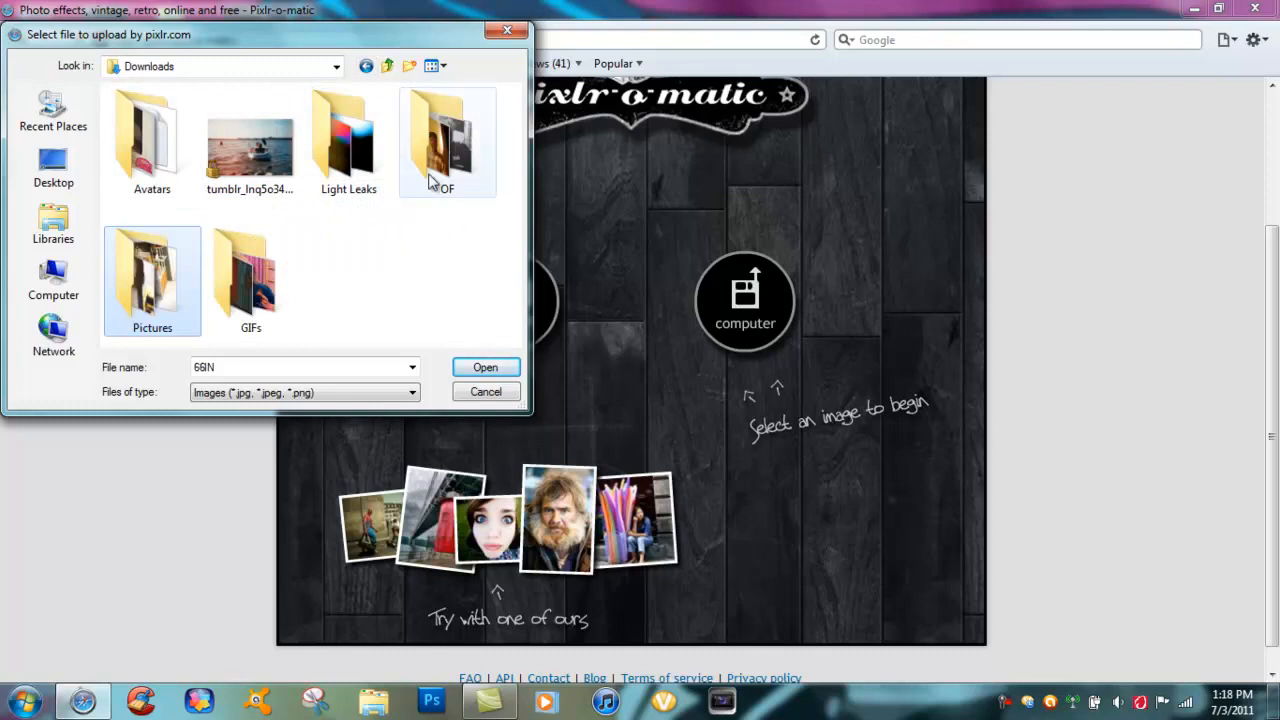
pyautogui.click(448, 136)
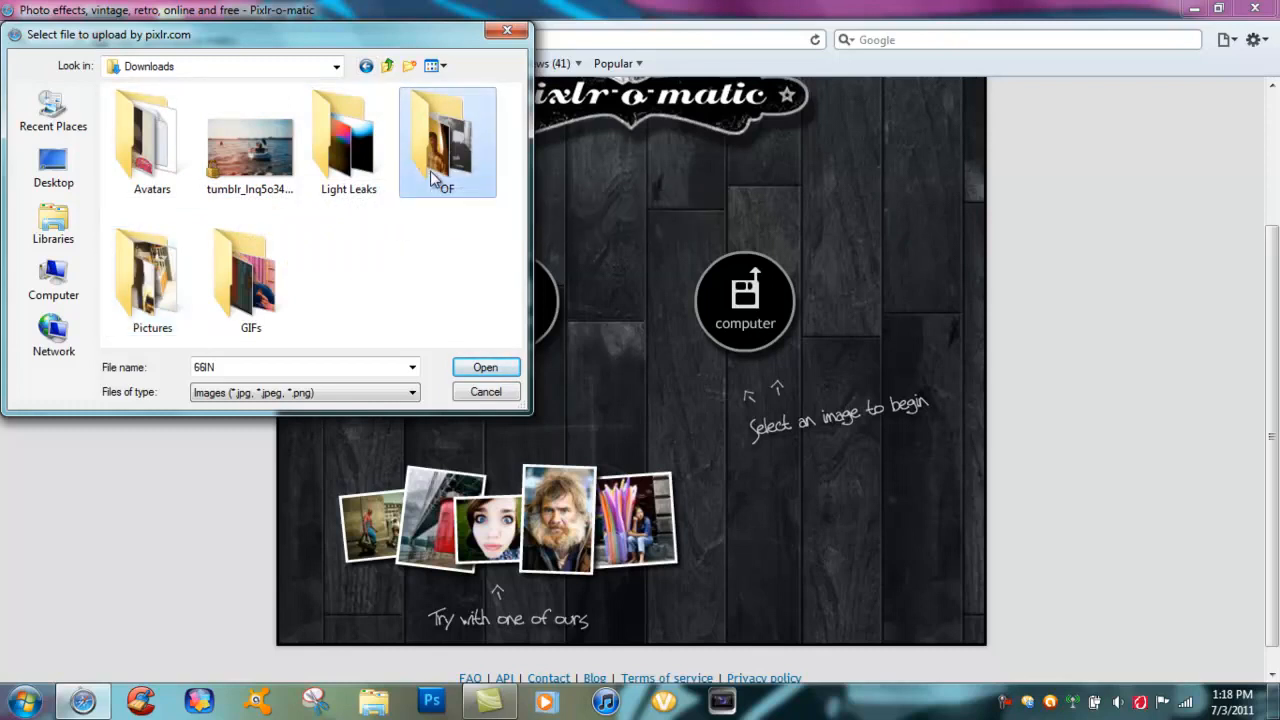
pyautogui.doubleClick(448, 140)
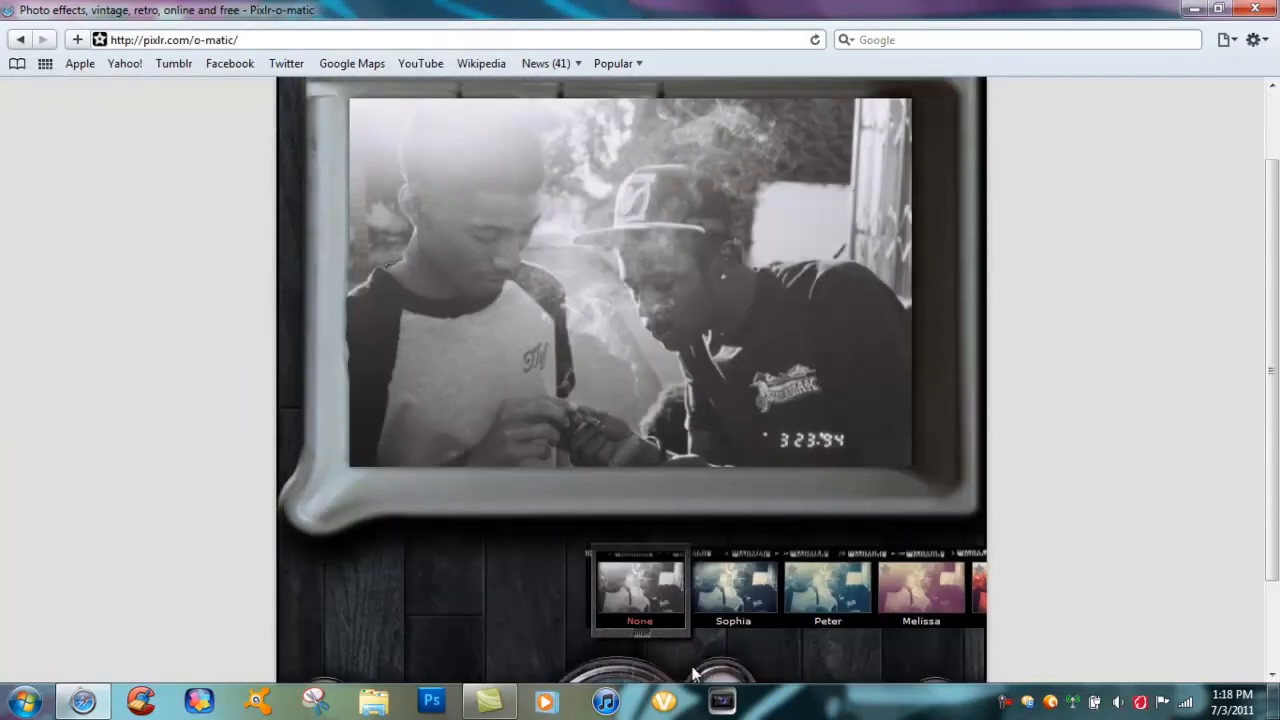
# - Preview Melissa and another filter, then apply the black-and-white Tom filter
pyautogui.click(640, 584)
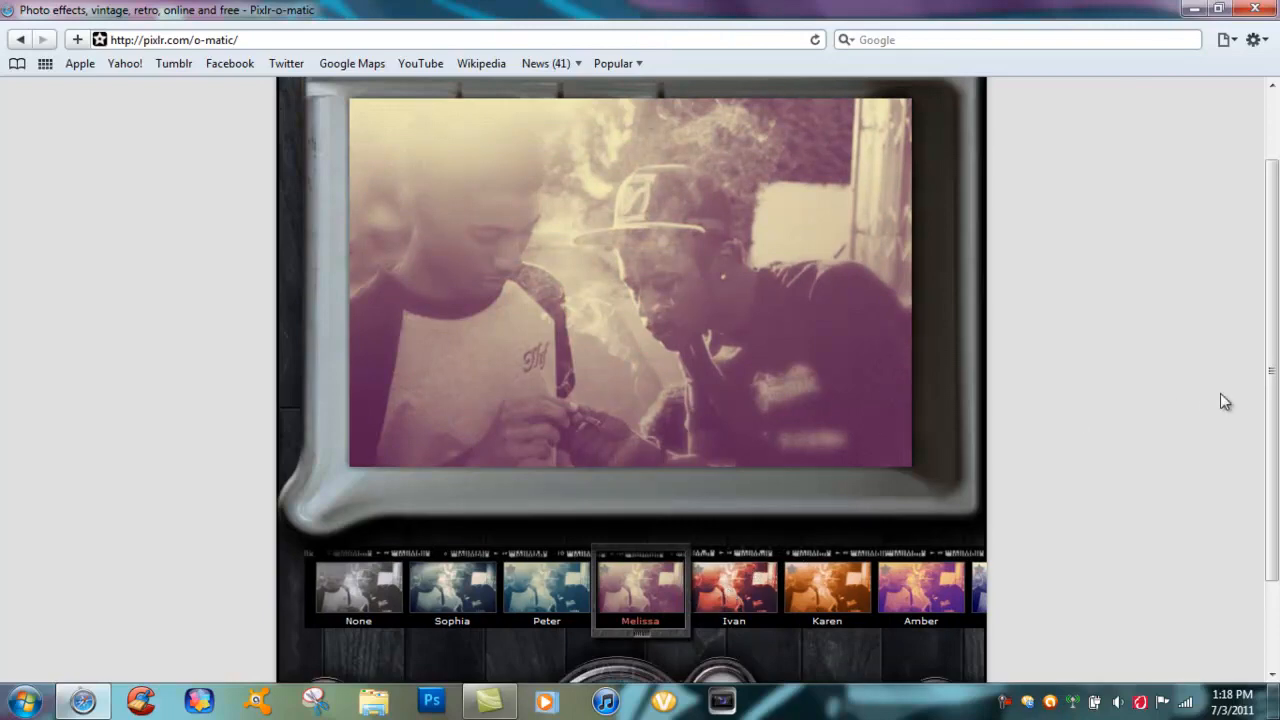
pyautogui.scroll(-3)
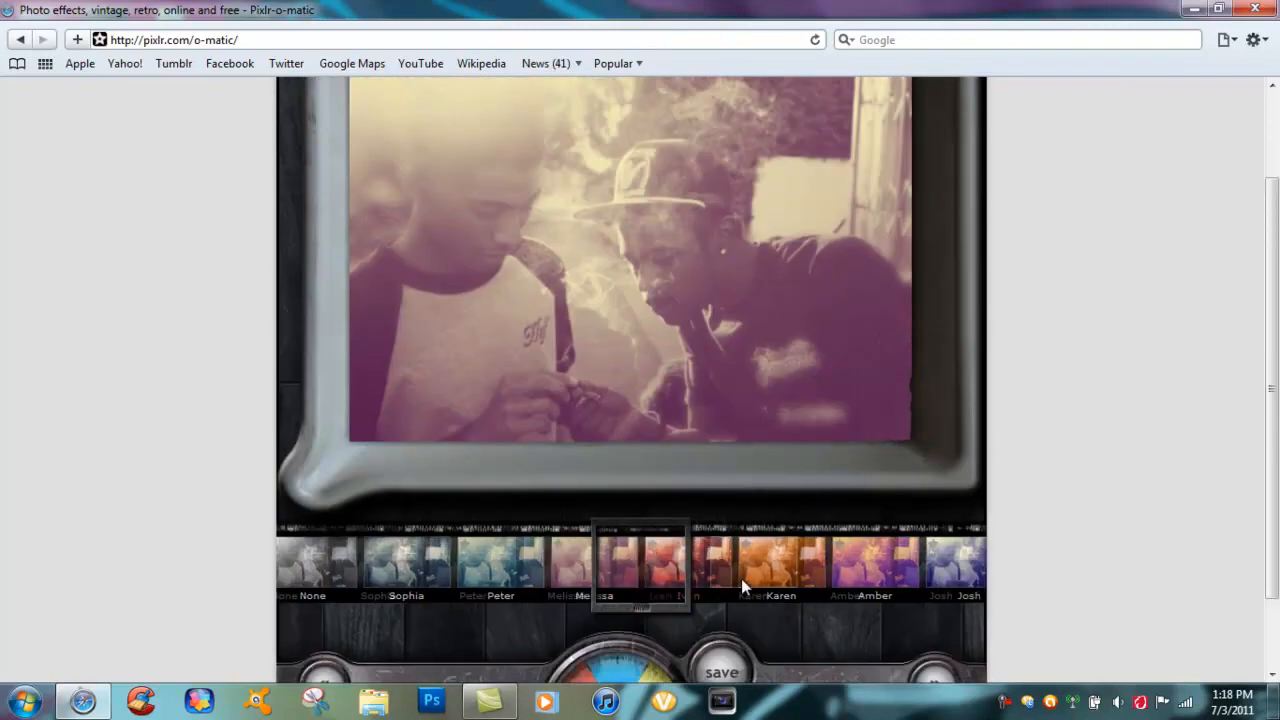
pyautogui.click(640, 560)
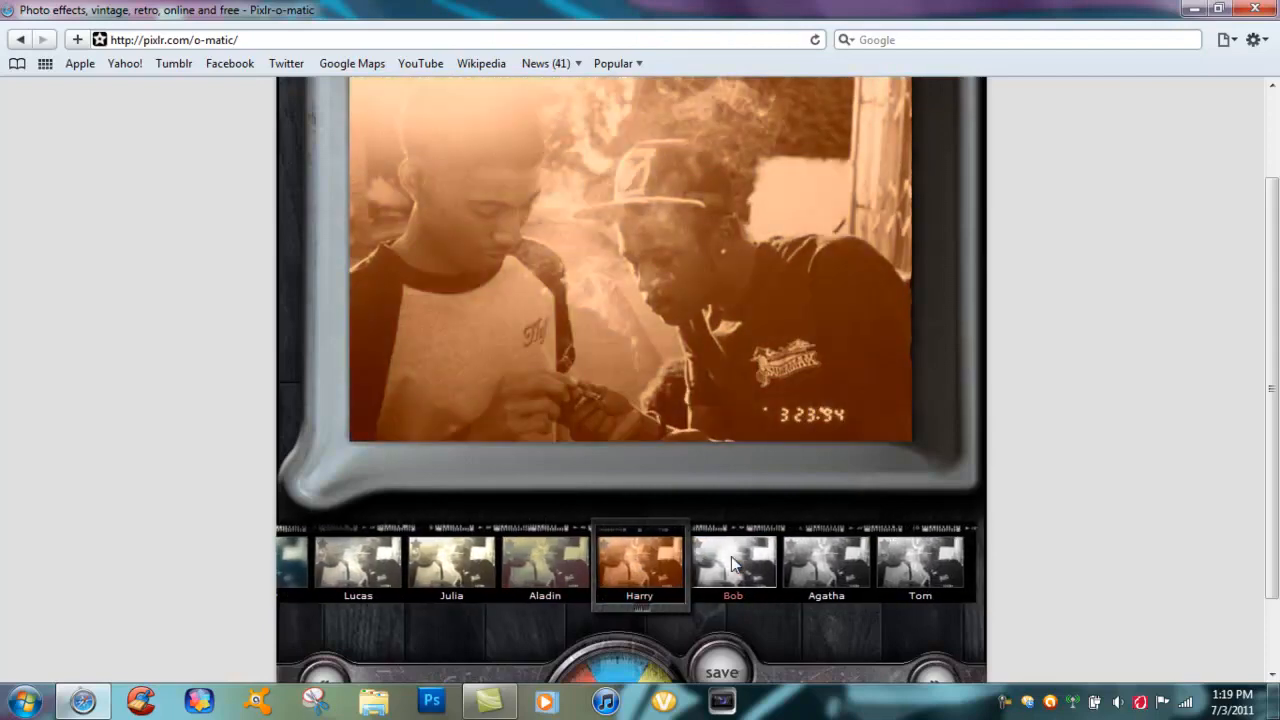
pyautogui.click(640, 560)
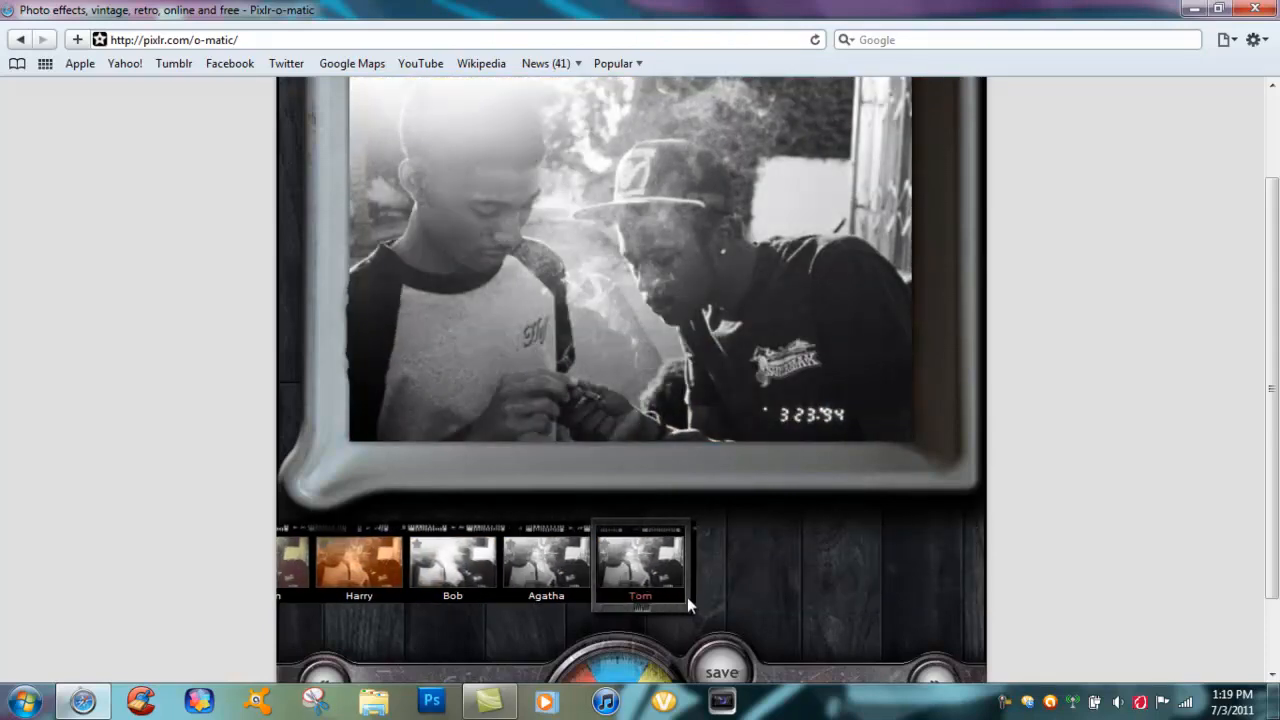
pyautogui.scroll(-3)
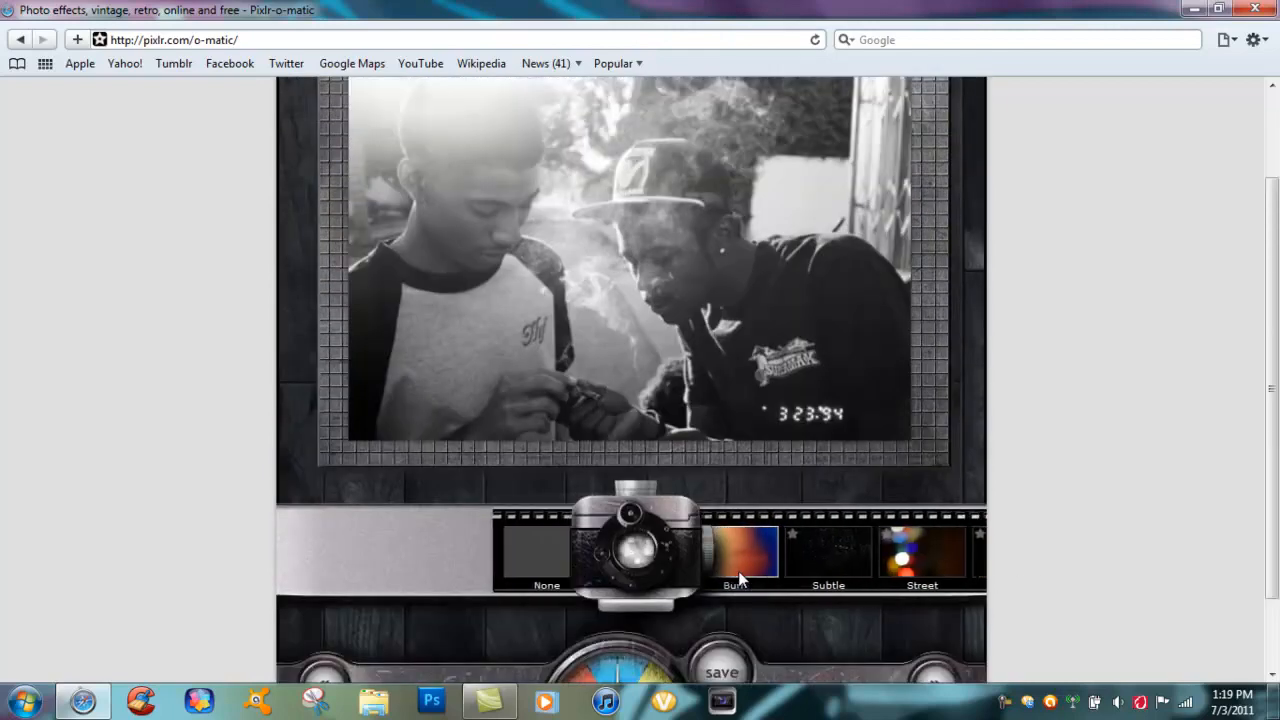
# - Pick a red light-leak overlay from the lighting-effects strip
pyautogui.click(740, 552)
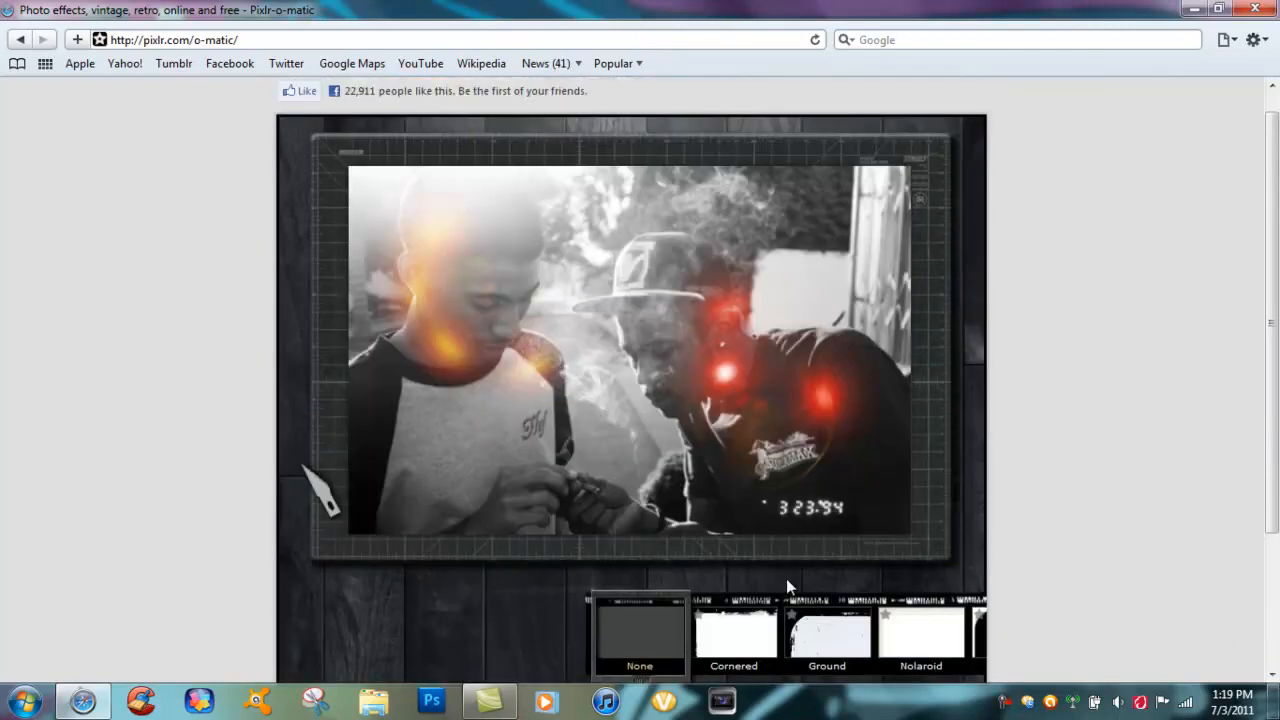
# - Choose the Hassel border from the strip and move on to the save options
pyautogui.scroll(-3)
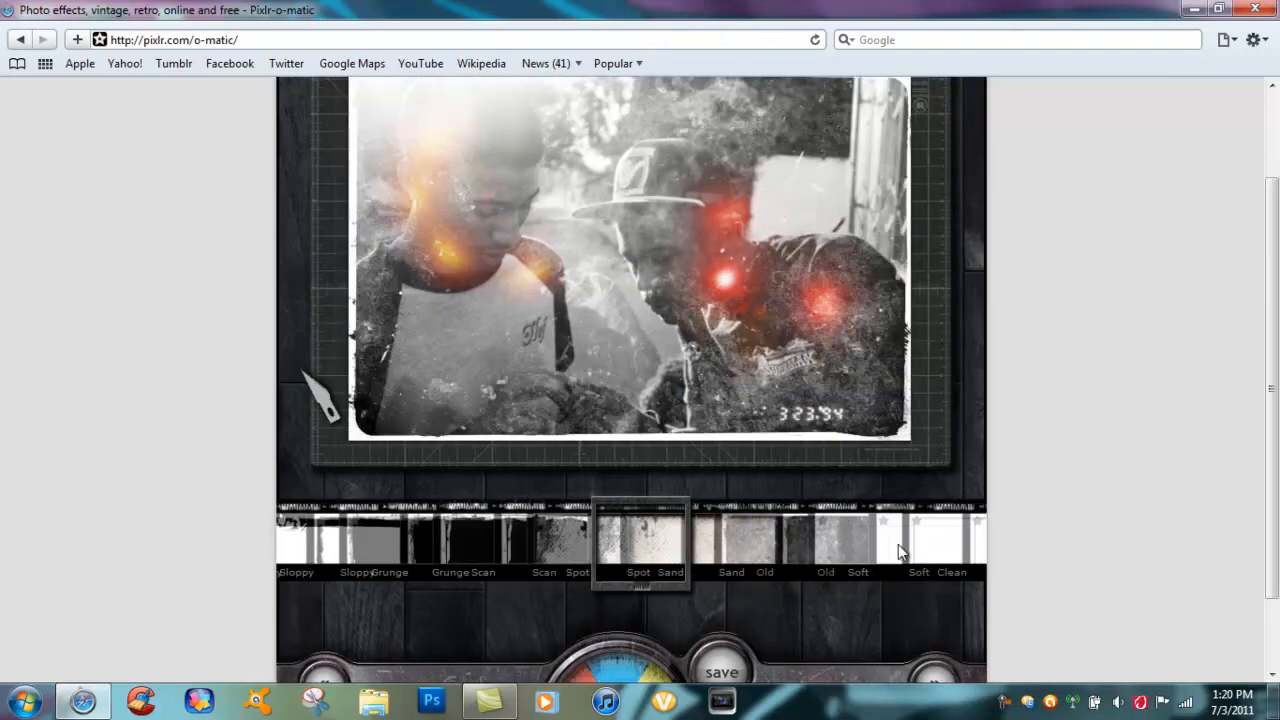
pyautogui.scroll(-3)
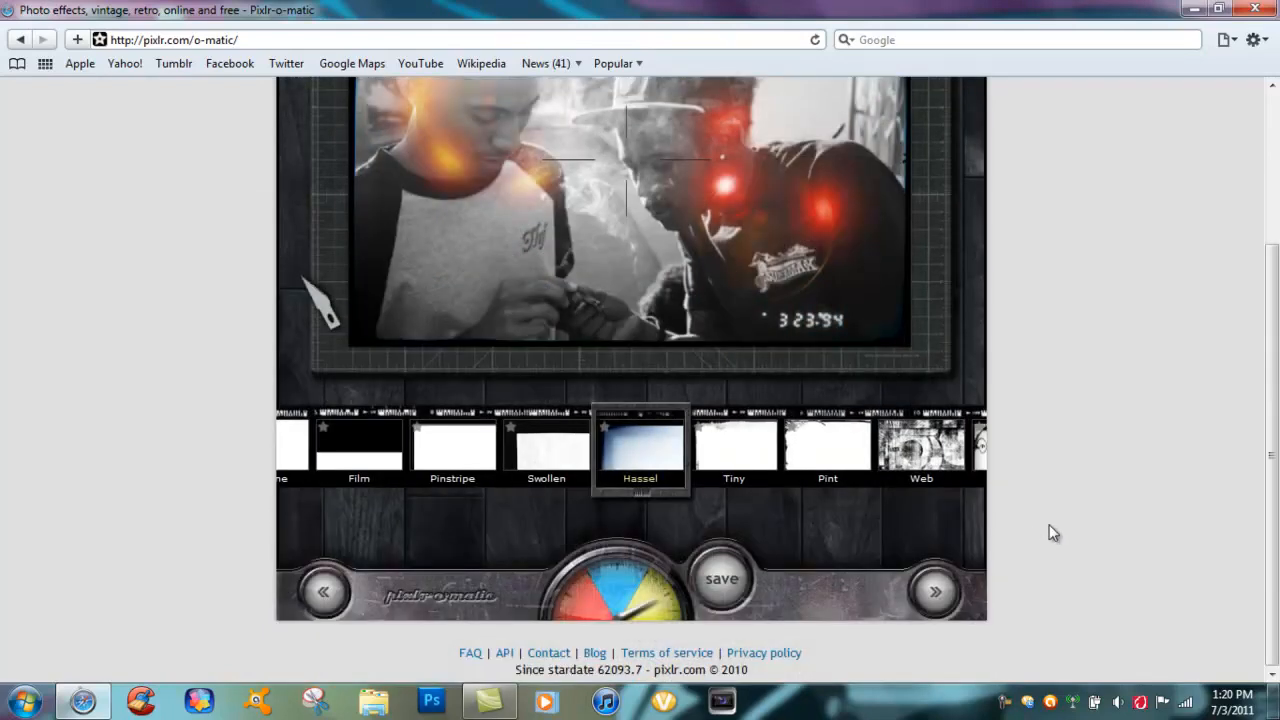
pyautogui.click(720, 578)
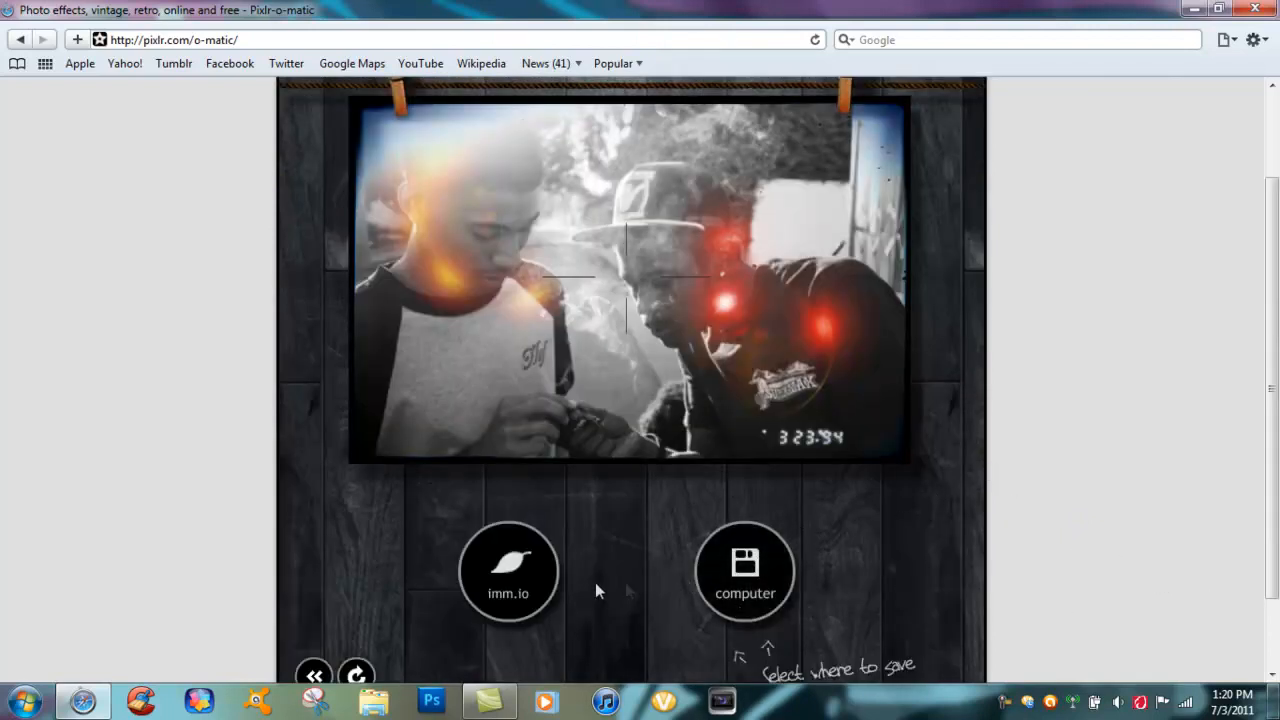
pyautogui.moveTo(520, 576)
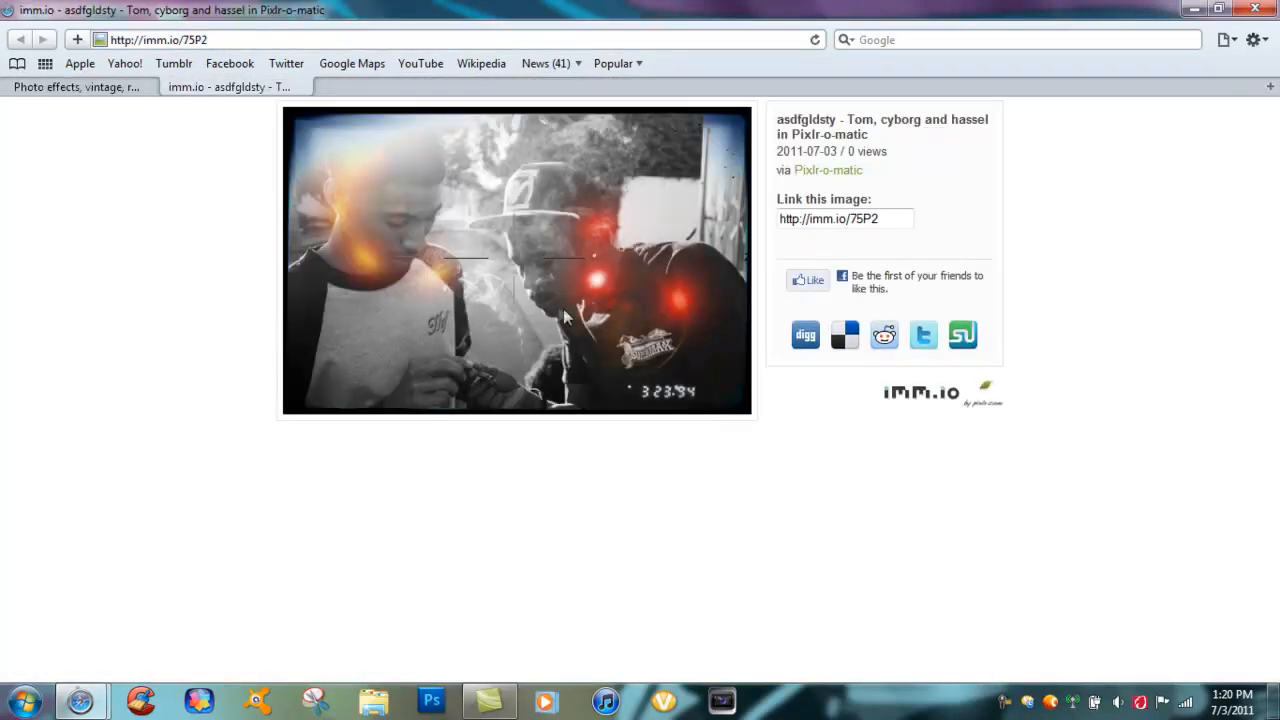
# - Inspect the uploaded image on imm.io, then switch back to the Pixlr-o-matic tab
pyautogui.rightClick(564, 318)
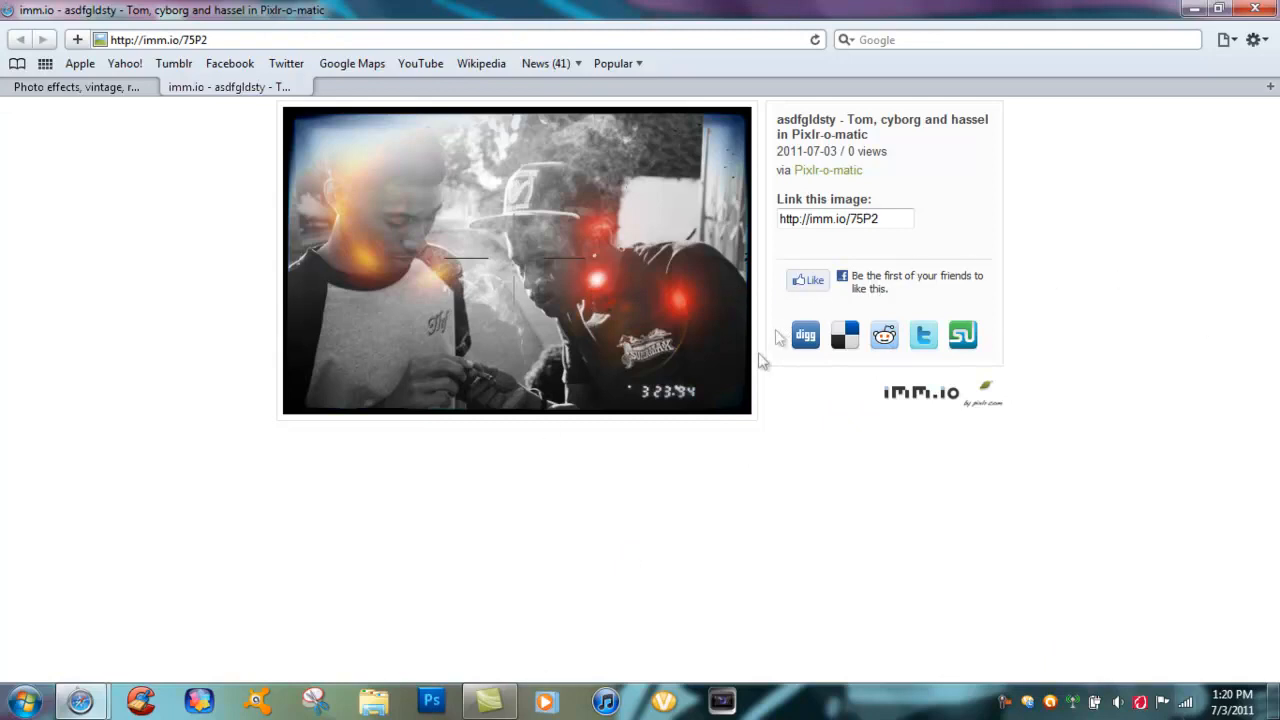
pyautogui.moveTo(1004, 448)
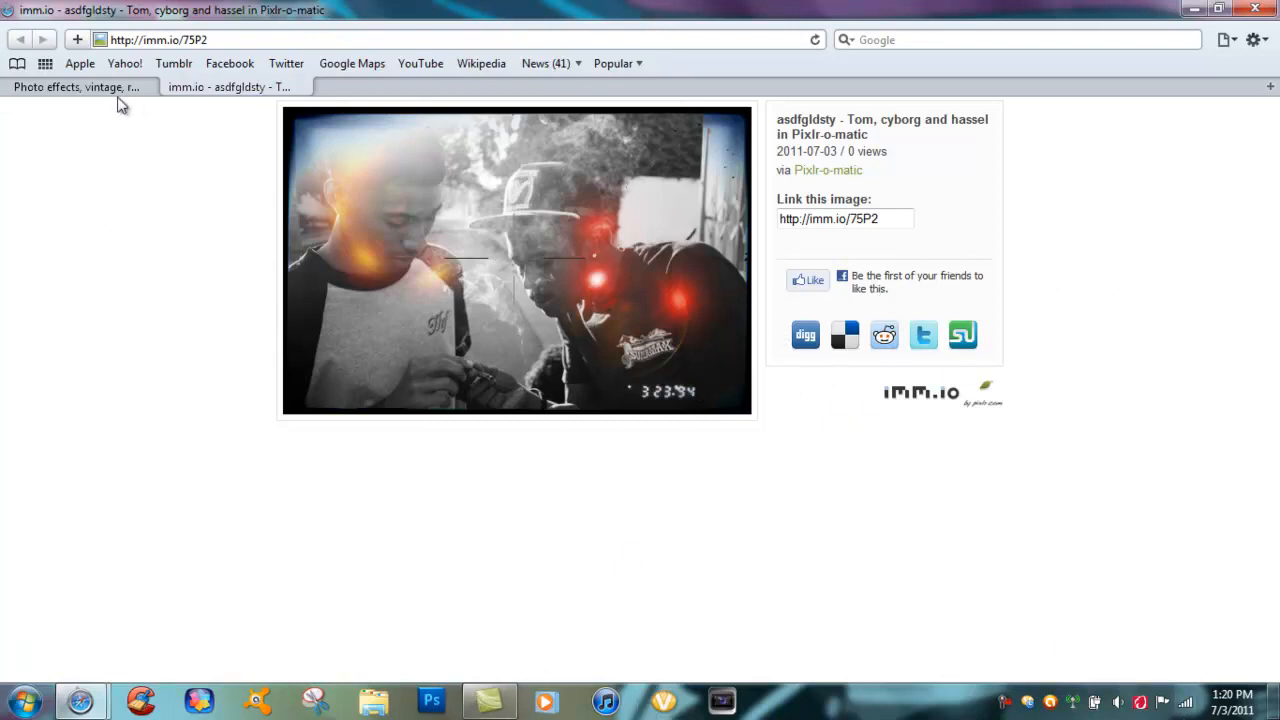
pyautogui.click(76, 88)
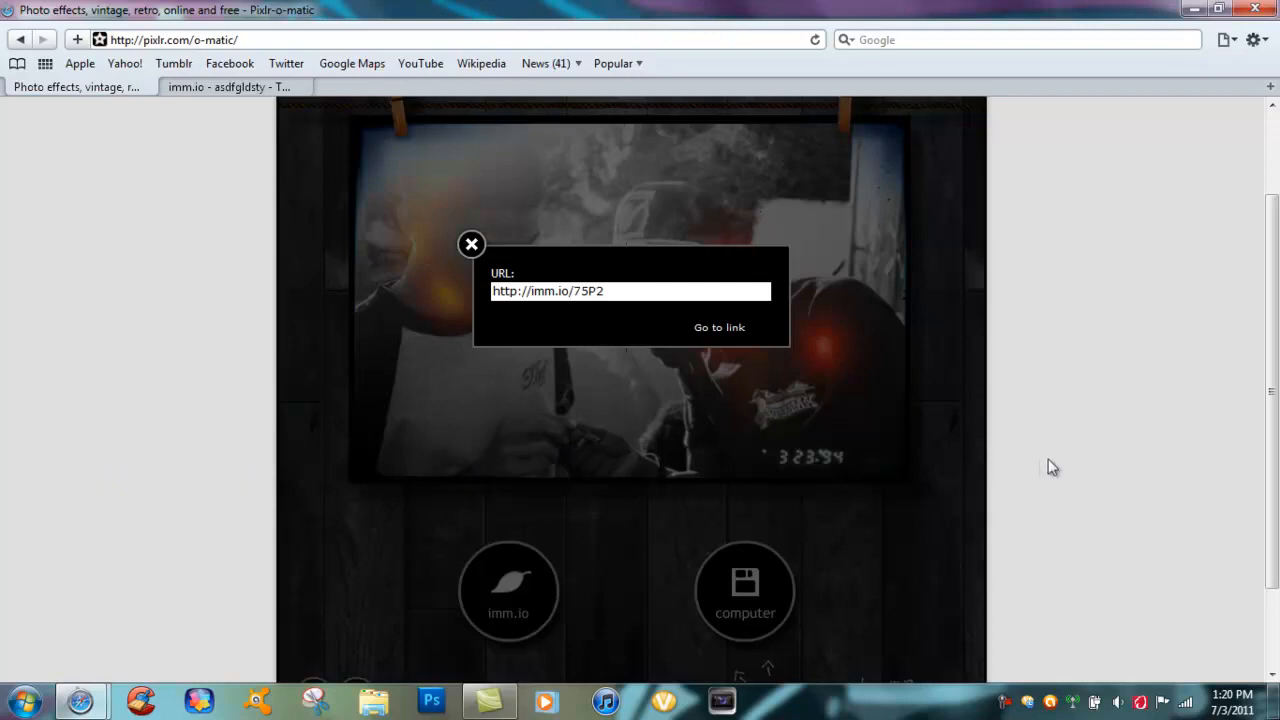
pyautogui.scroll(-3)
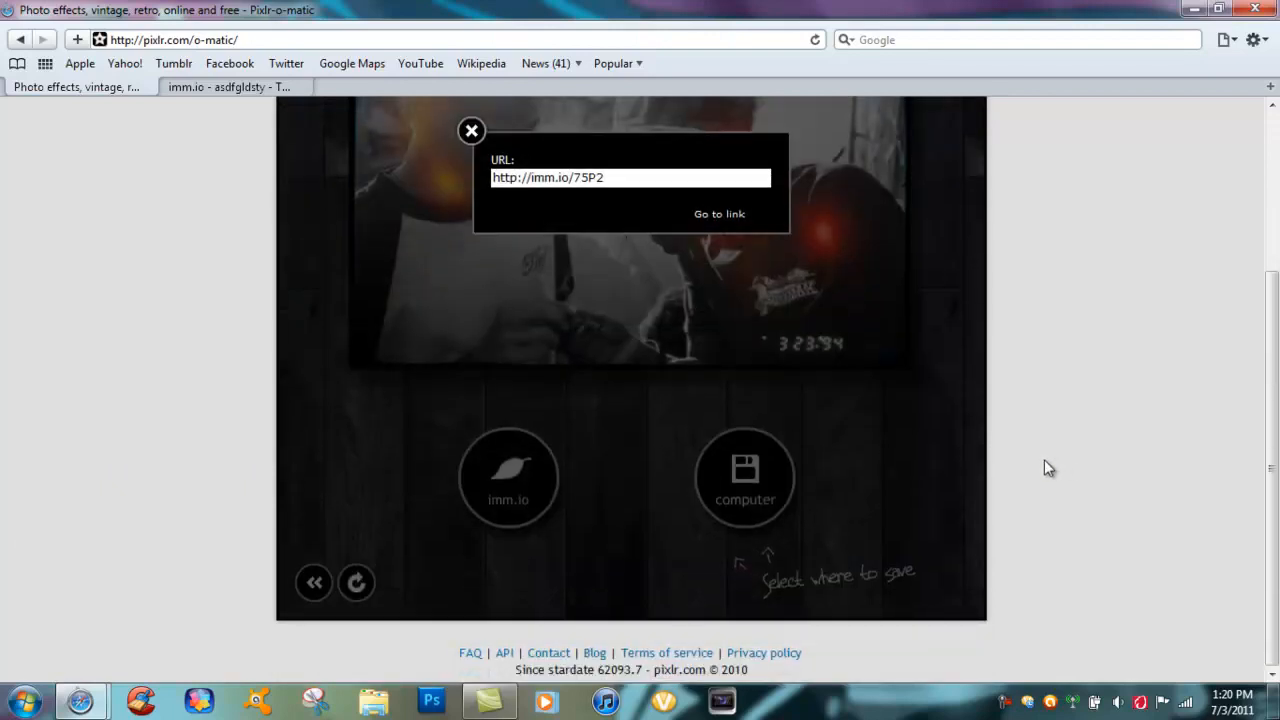